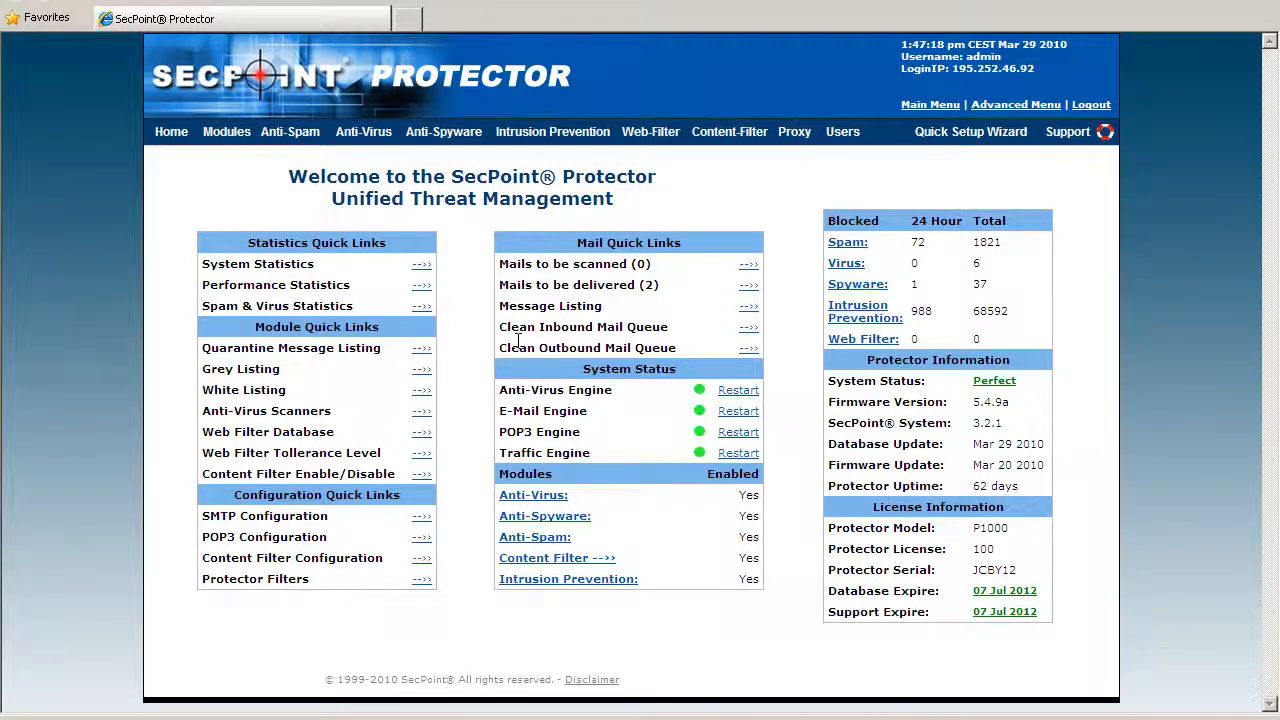
mouse_move(436, 164)
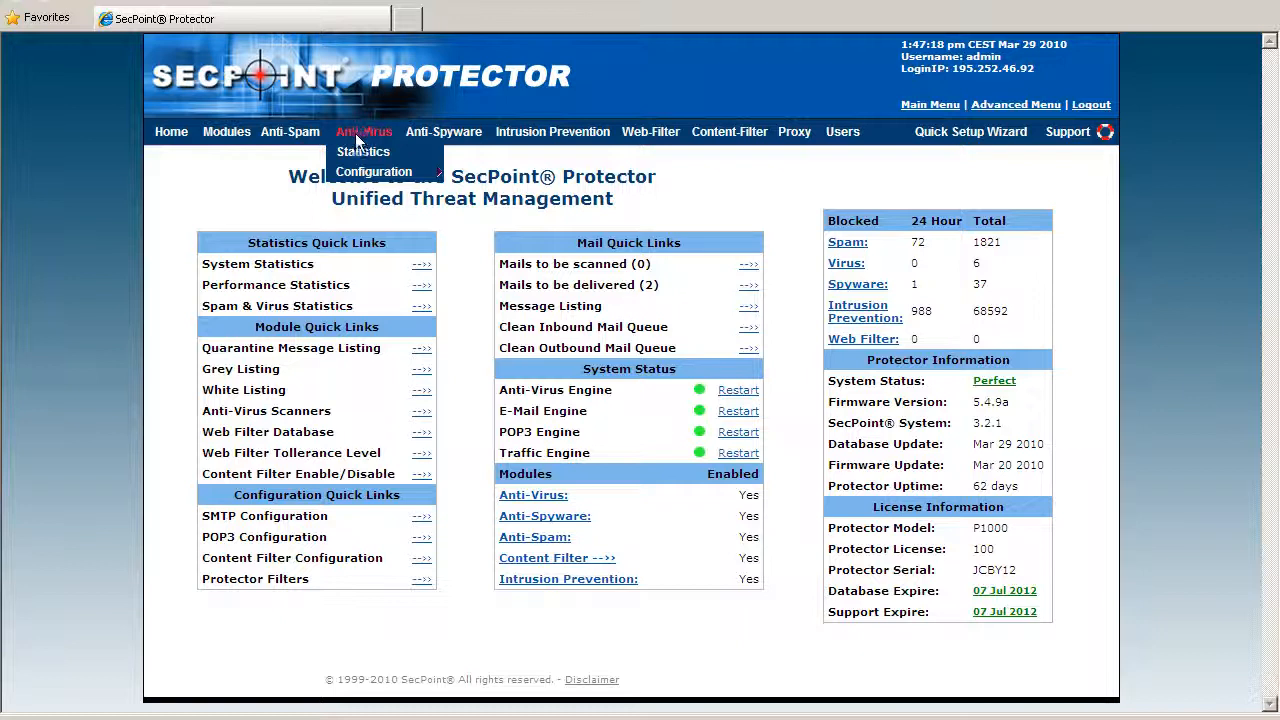
mouse_move(364, 152)
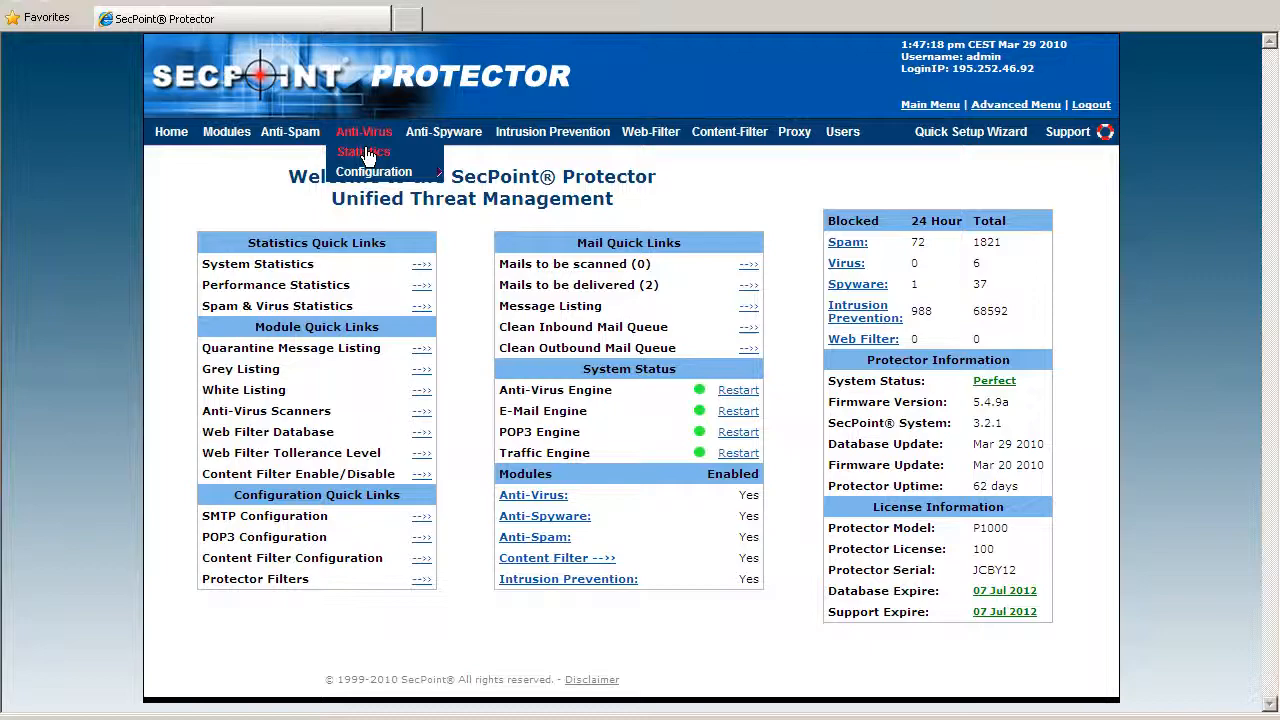
Step: View the Anti-Virus Statistics report showing the Top 10 Viruses pie chart and counts
left_click(364, 152)
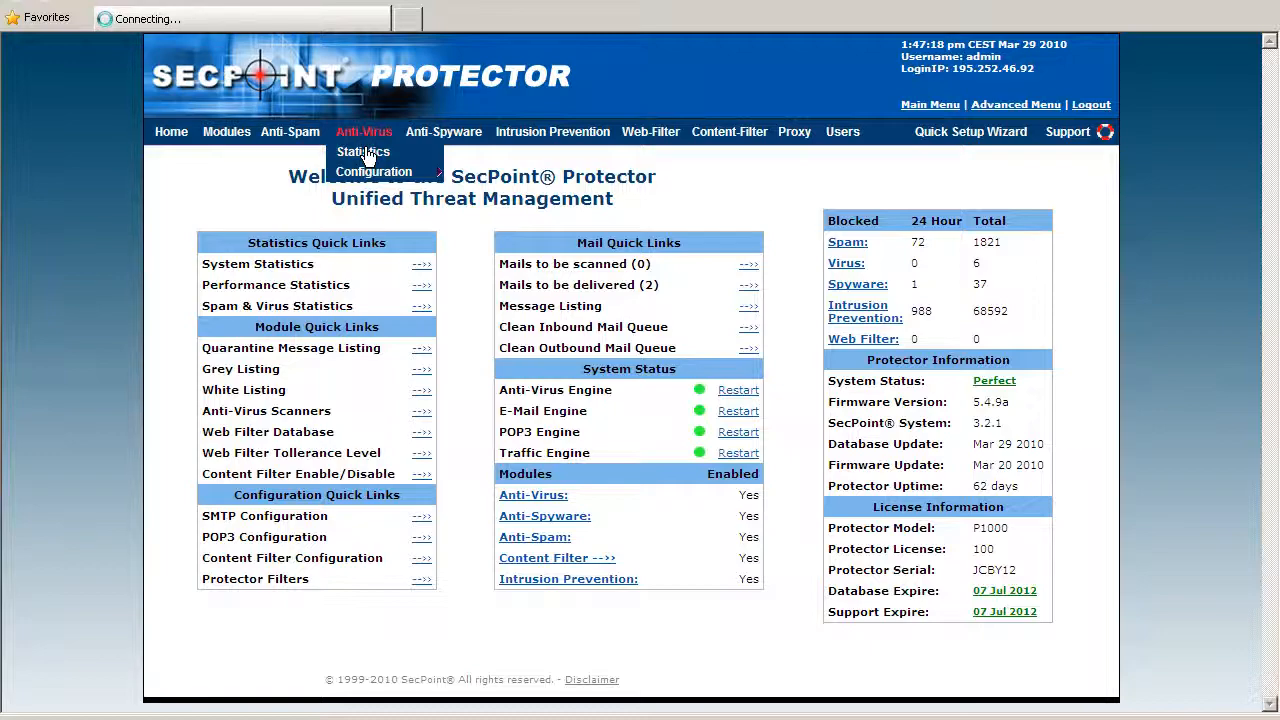
left_click(362, 152)
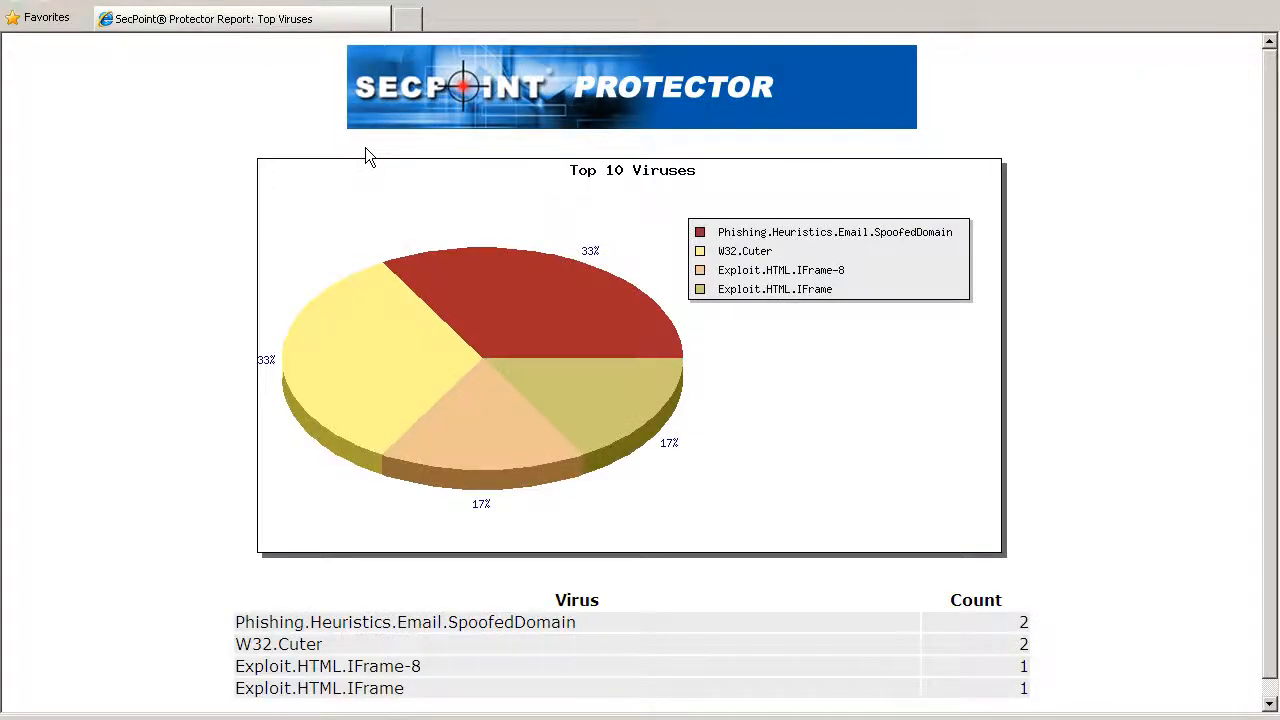
mouse_move(436, 190)
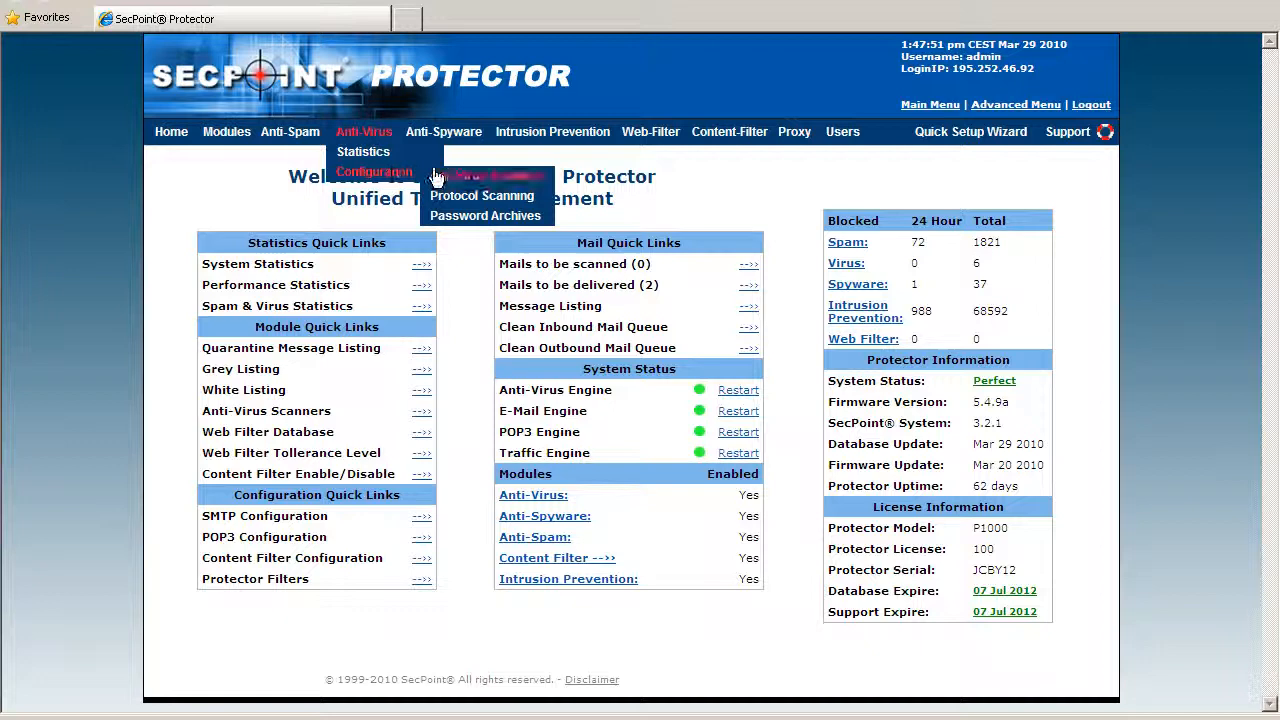
Step: View the Anti-Virus Scanners page with ClamAV enabled and BitDefender unavailable
left_click(488, 176)
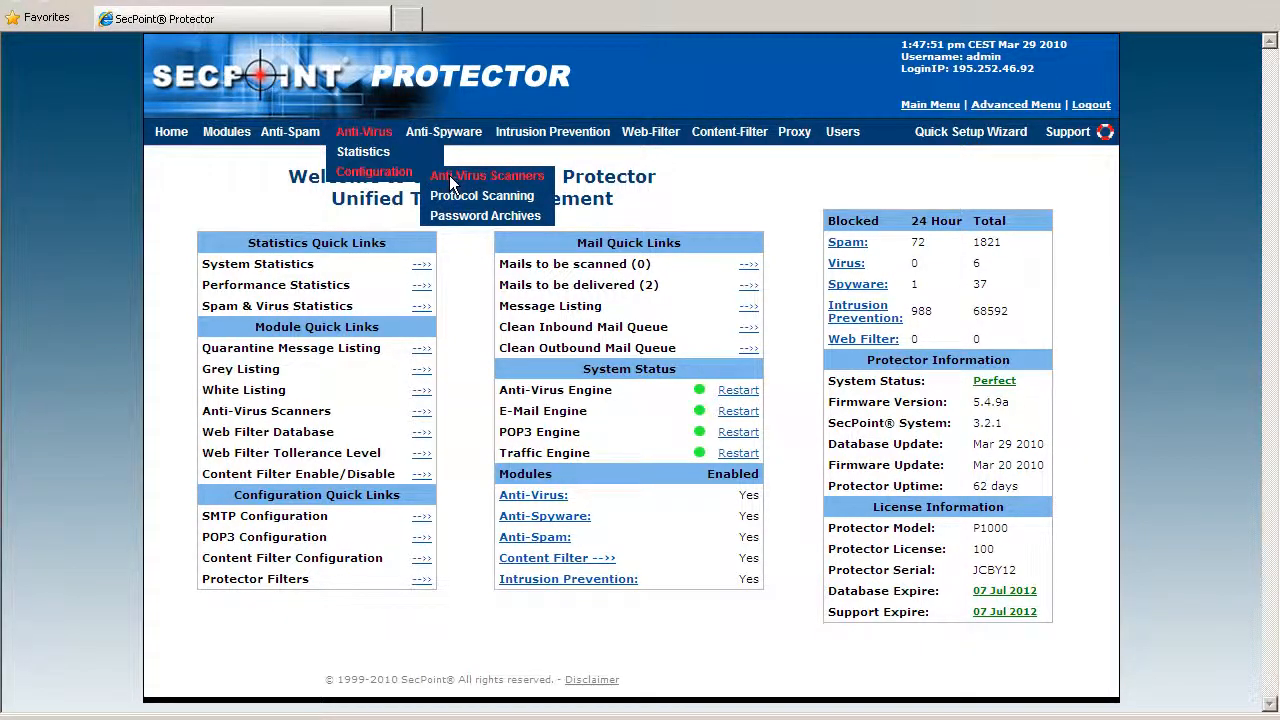
left_click(488, 176)
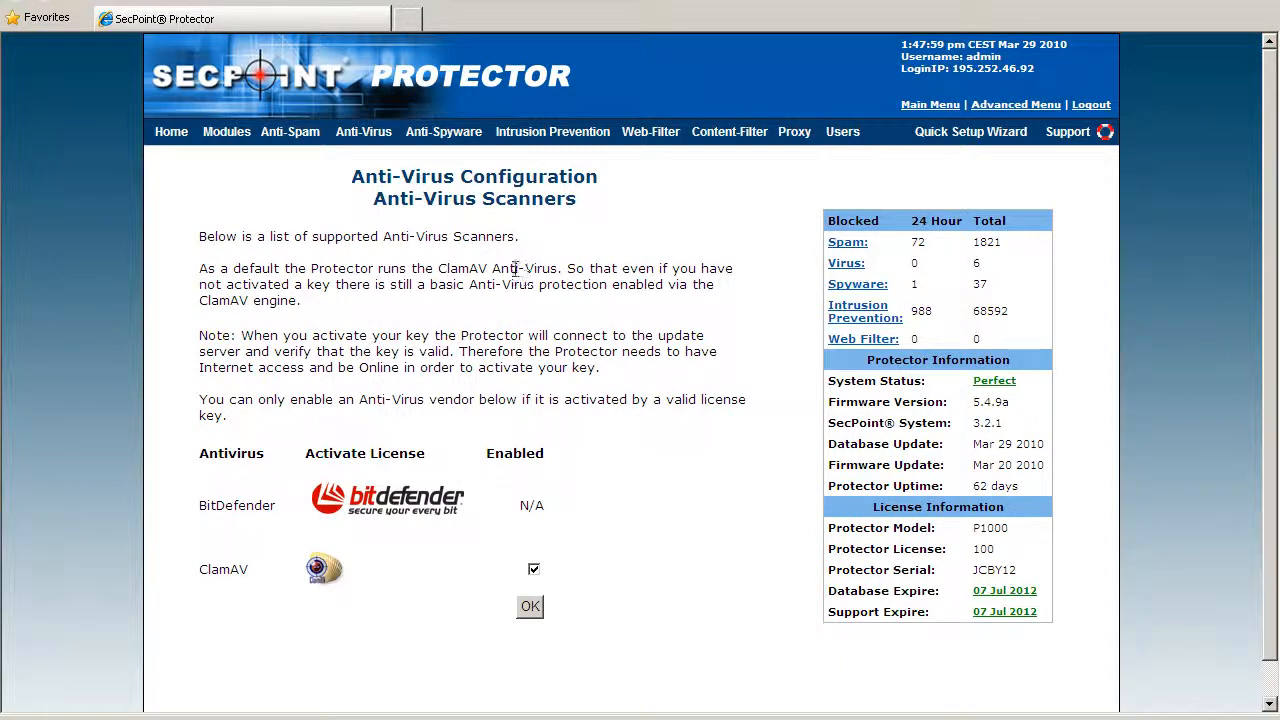
mouse_move(390, 464)
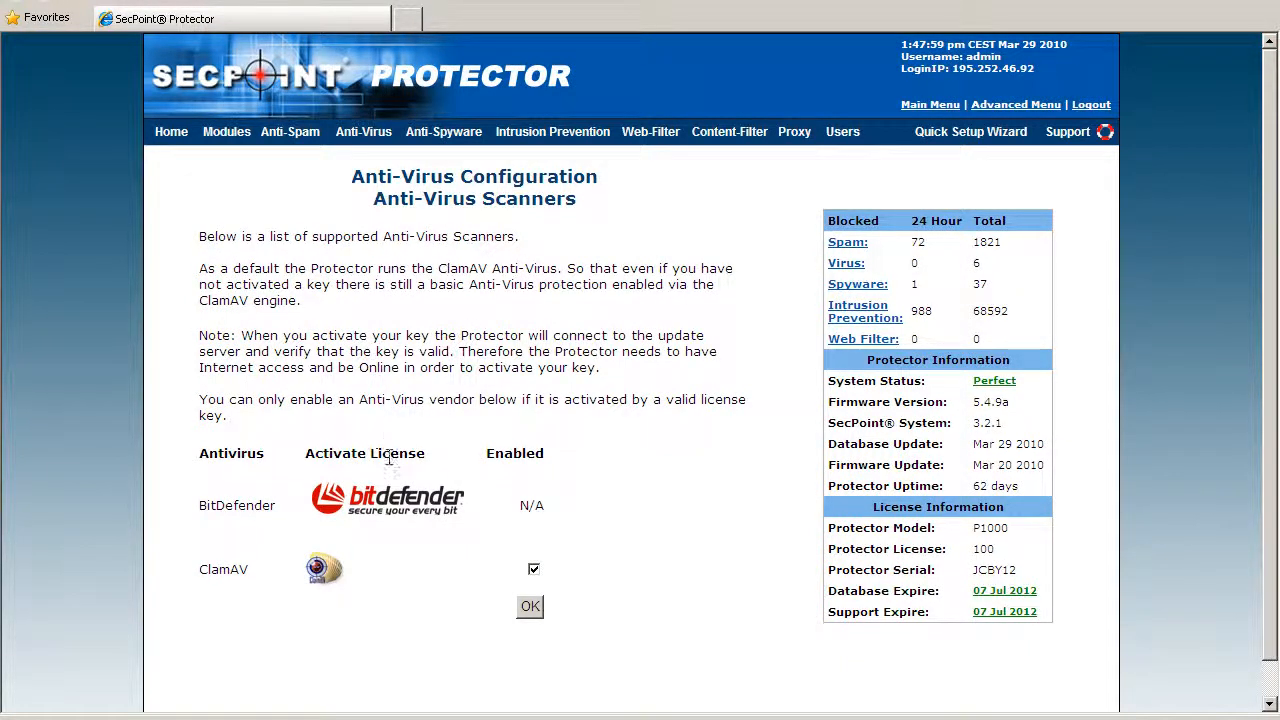
mouse_move(396, 500)
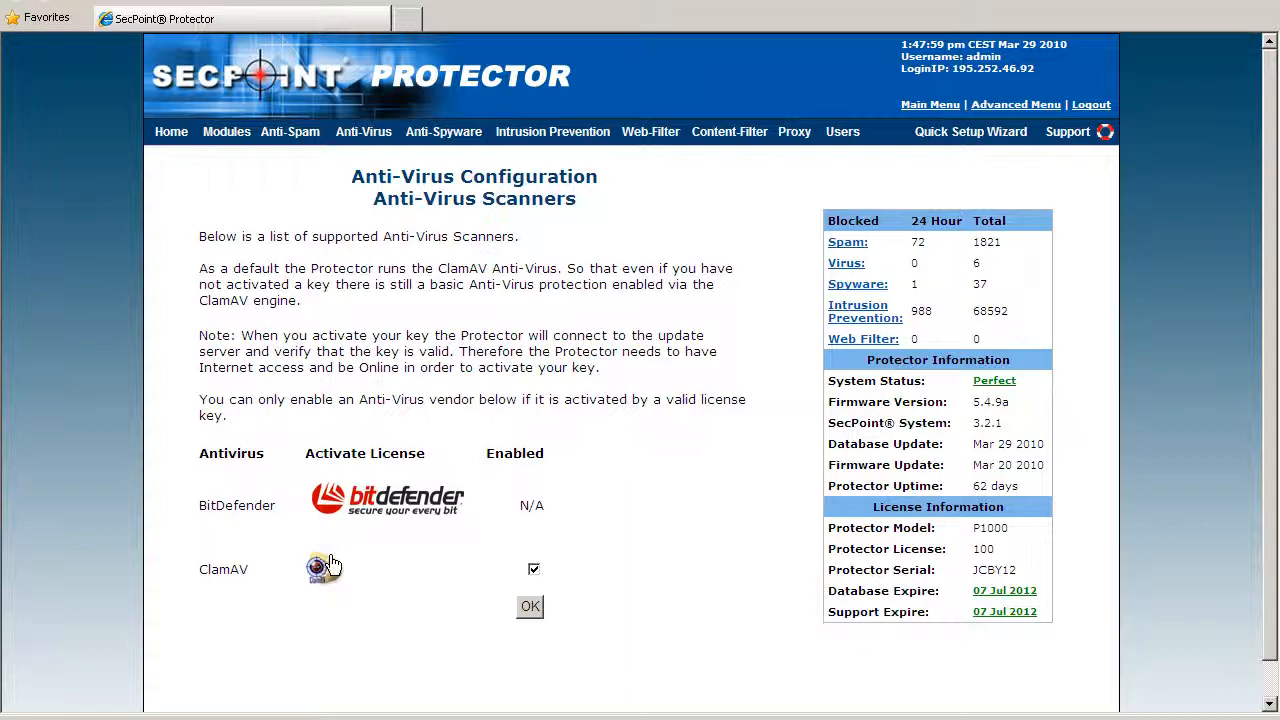
mouse_move(390, 444)
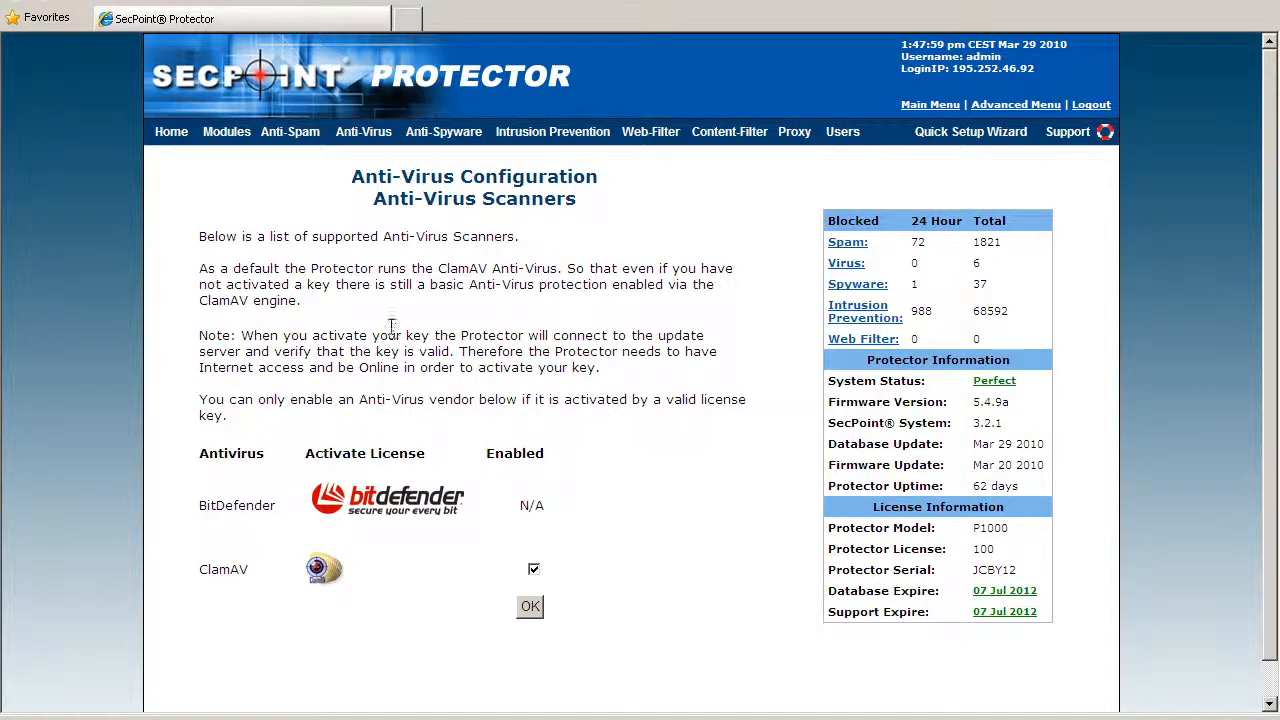
left_click(364, 132)
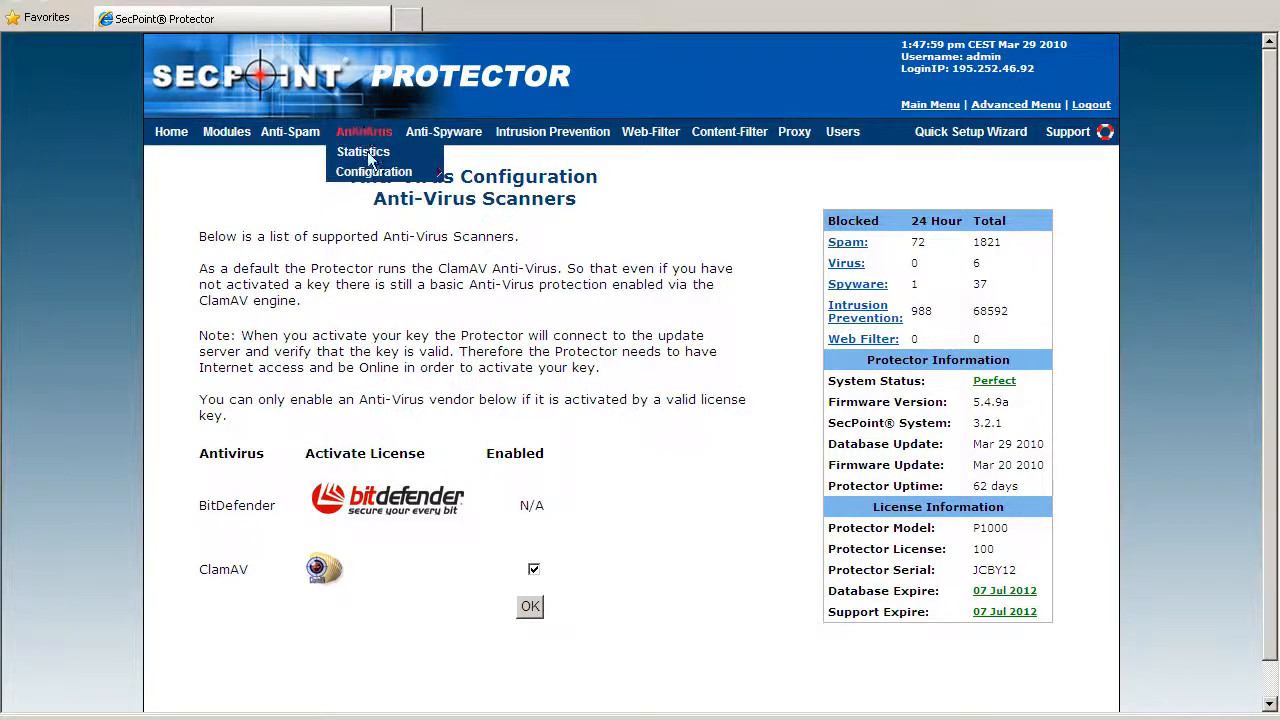
mouse_move(374, 172)
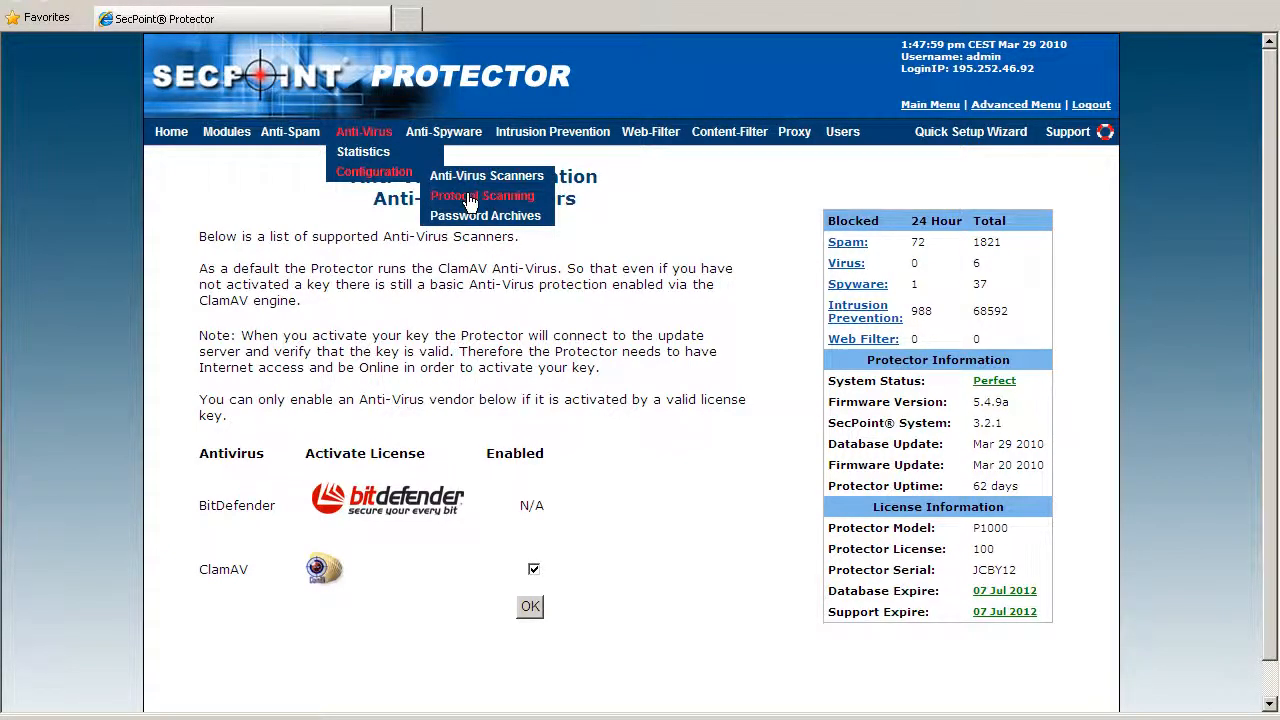
Step: Review the Protocol Scanning page listing the ports scanned for viruses
left_click(482, 196)
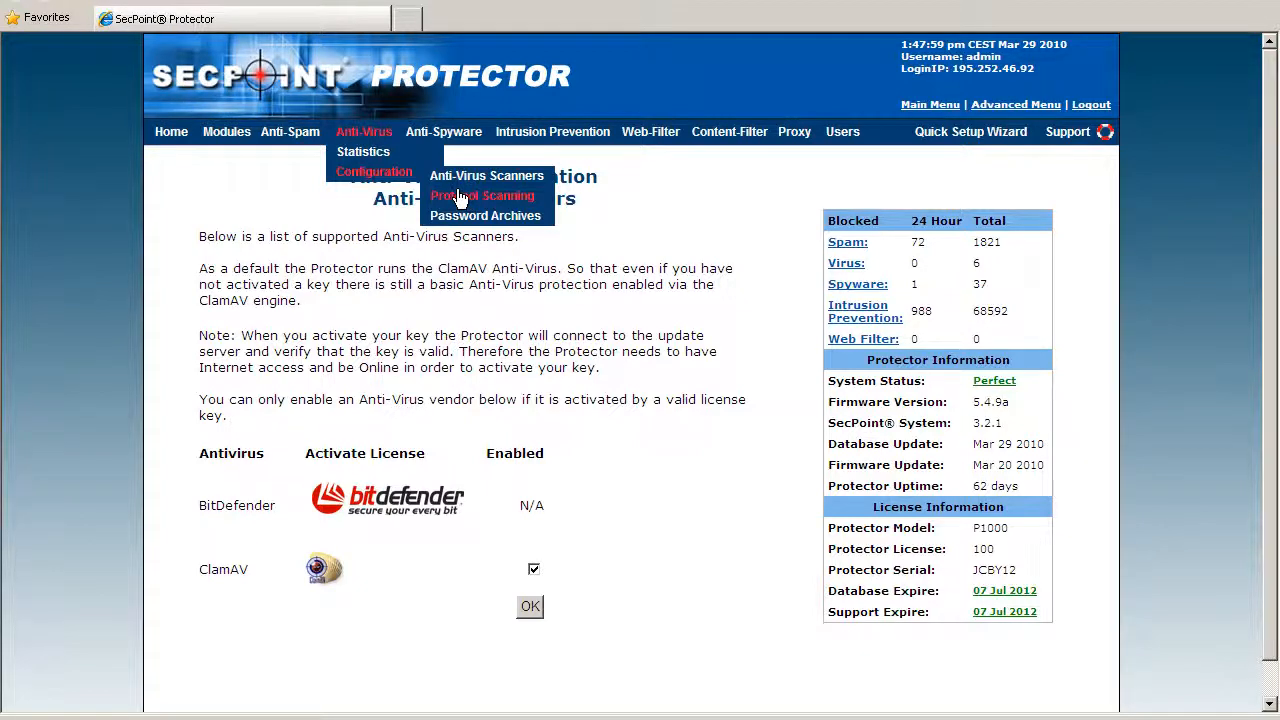
left_click(482, 196)
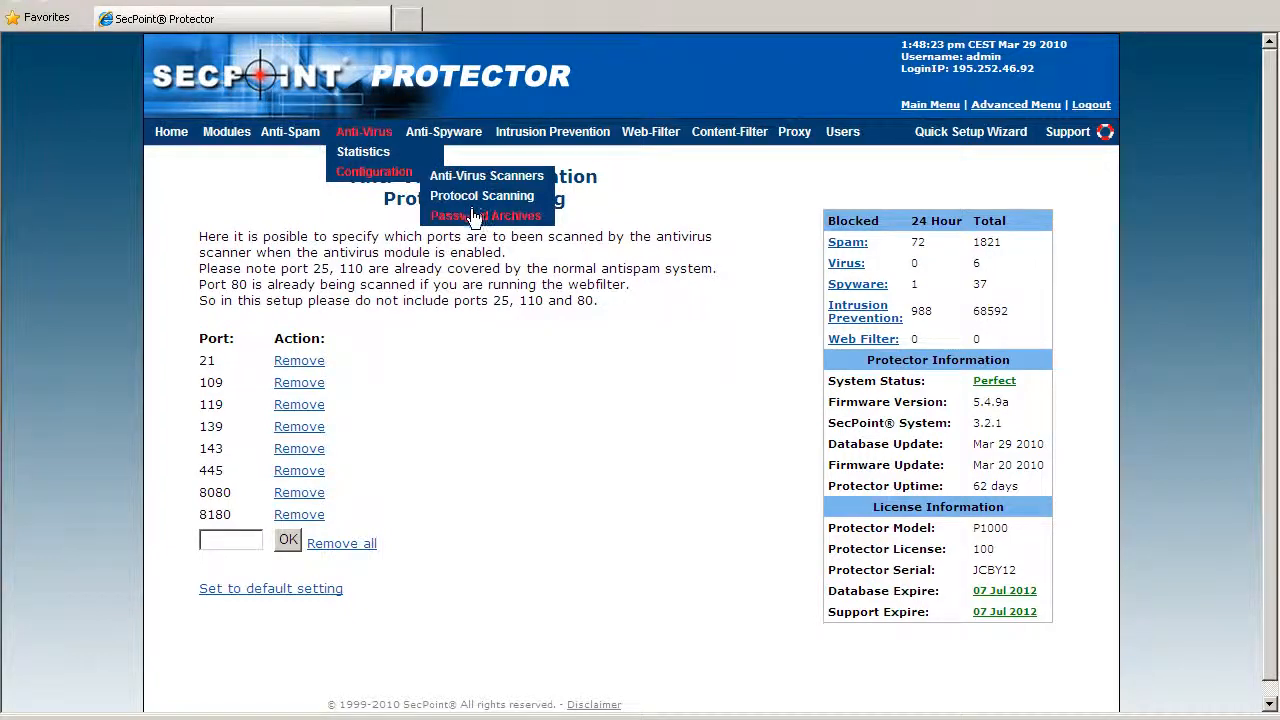
Step: View the Password Archives page: protected archives allowed, maximum scan depth 0
left_click(486, 216)
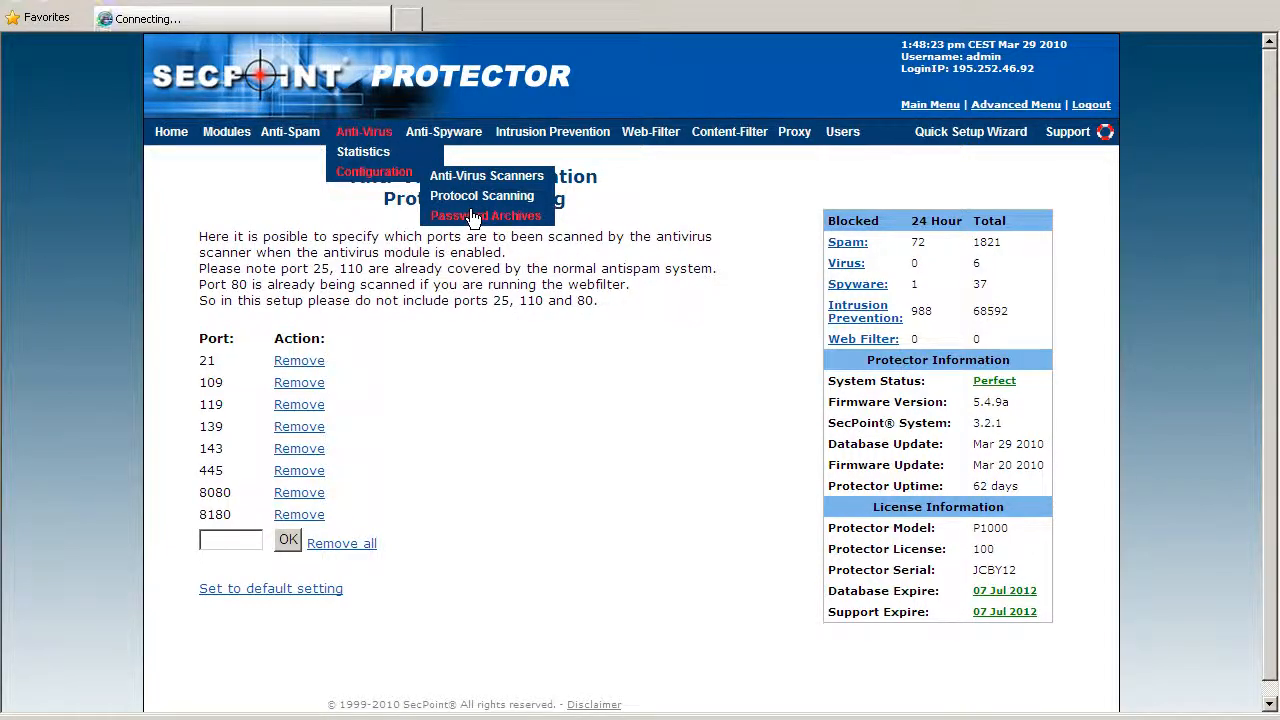
left_click(486, 216)
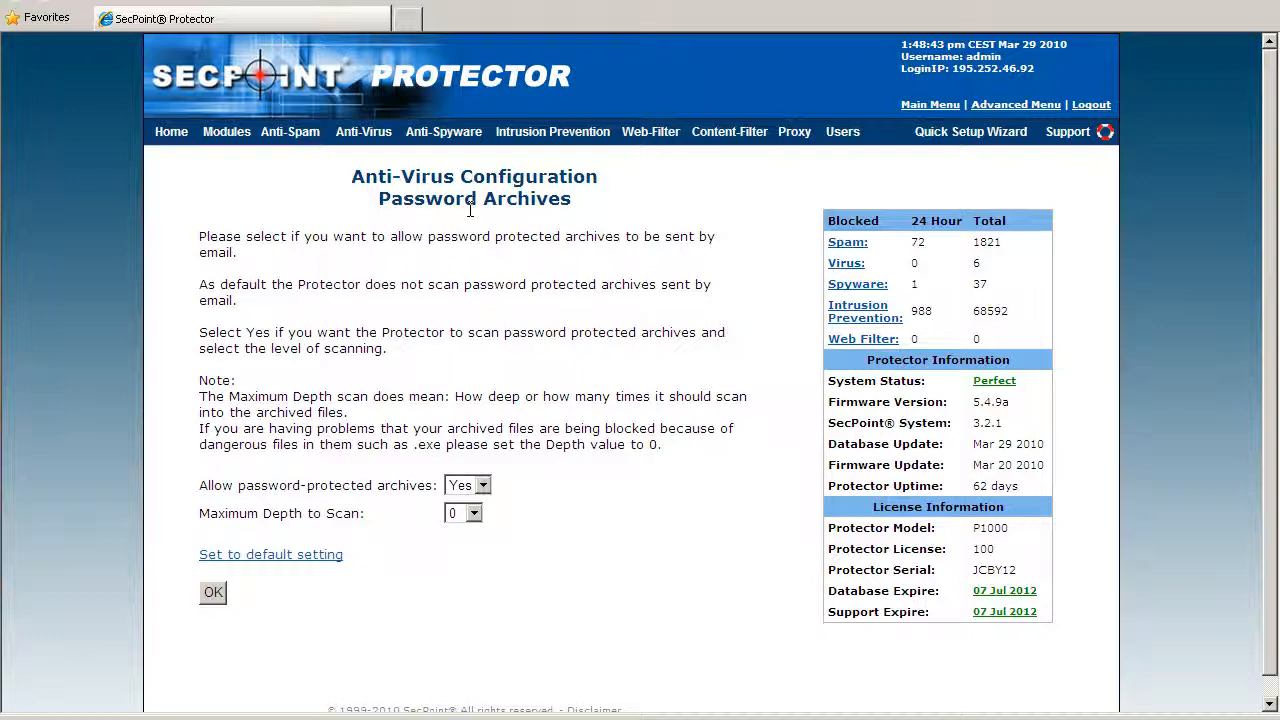